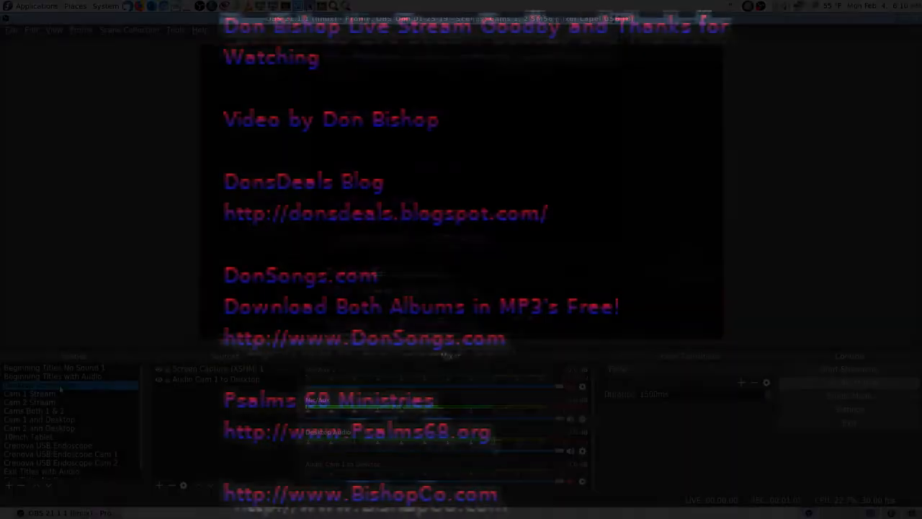
Select the Desktop Screencast scene so the recording fades from the goodbye titles to screen capture.
left_click(37, 384)
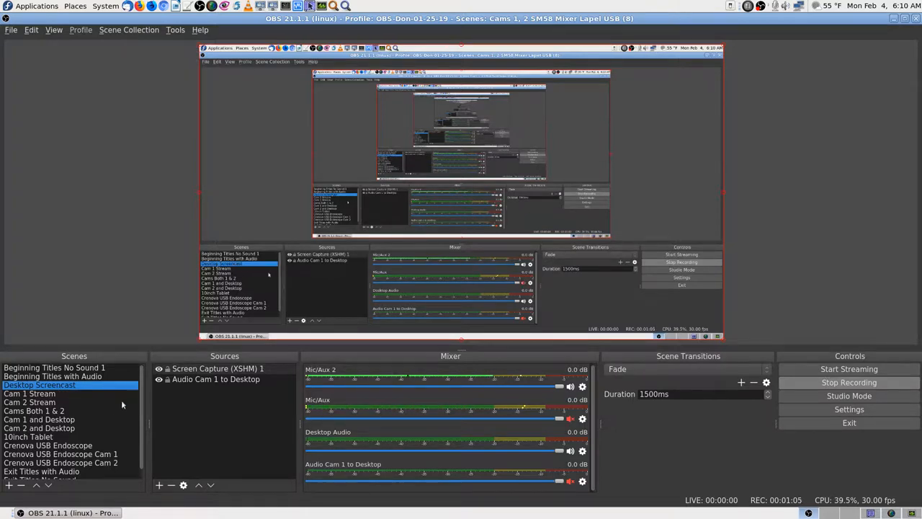
mouse_move(104, 432)
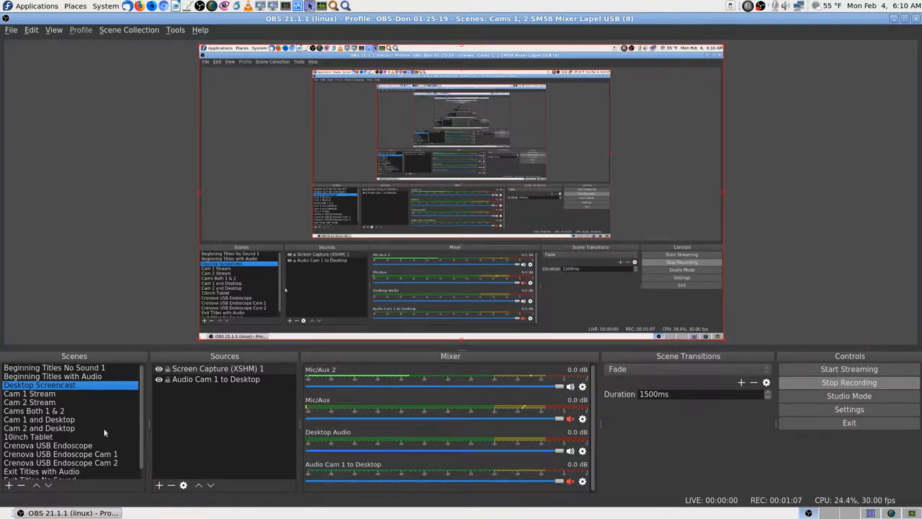